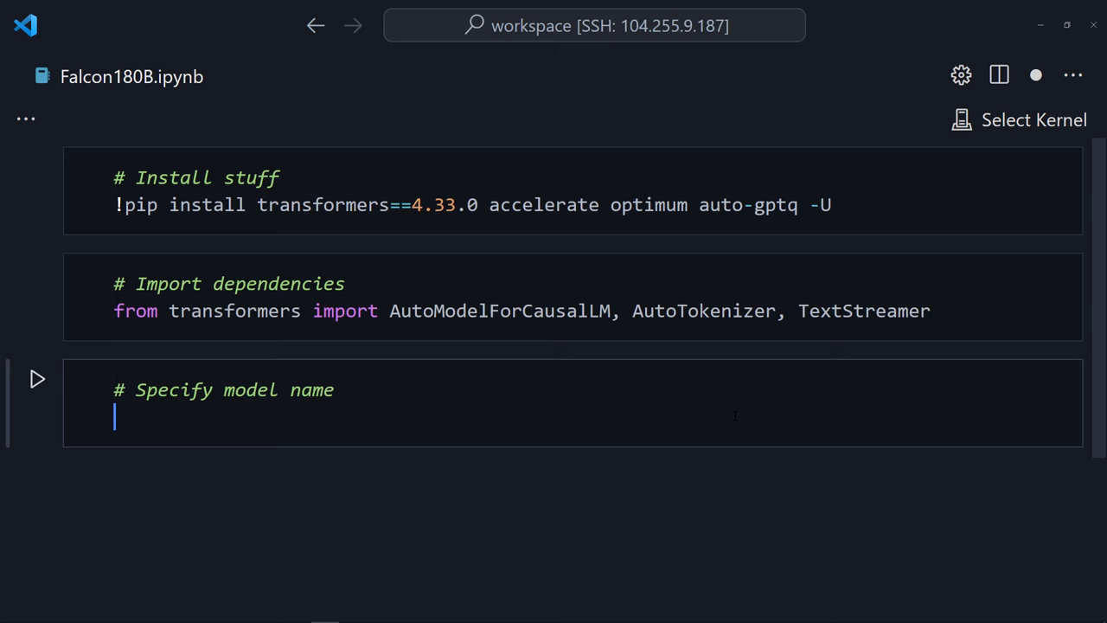
# Add cells setting model_name to "TheBloke/Falcon-180B-Chat-GPTQ" and loading it with AutoModelForCausalLM.from_pretrained
pyautogui.write('model_name = "TheBloke/Falcon-180B-Chat-GPTQ"')
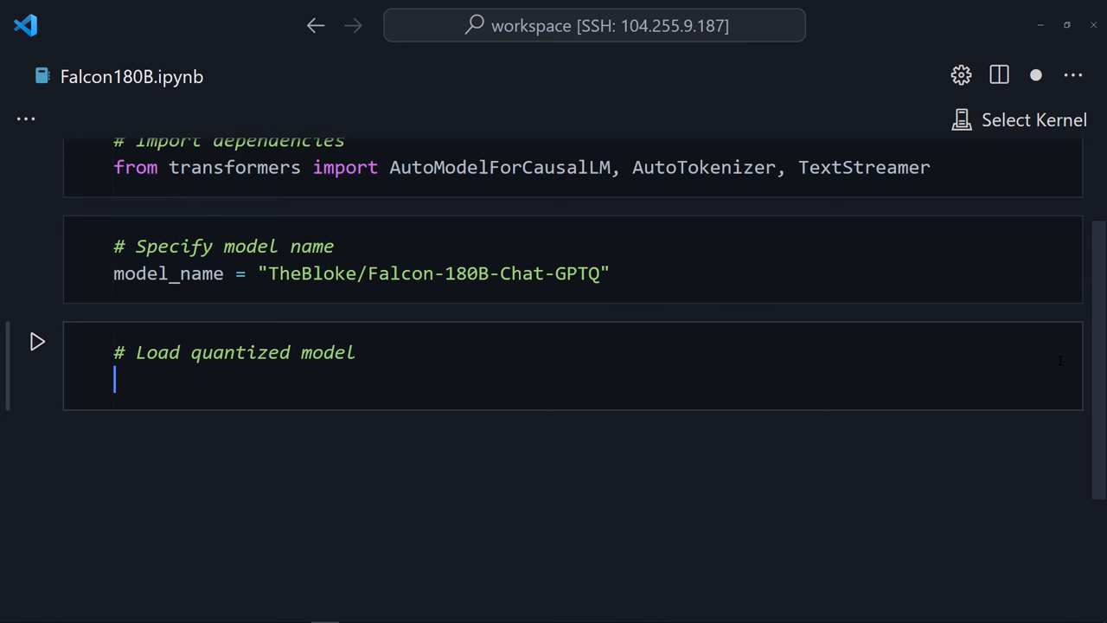
pyautogui.write('model = AutoModelForCausalLM.from_pretrained()')
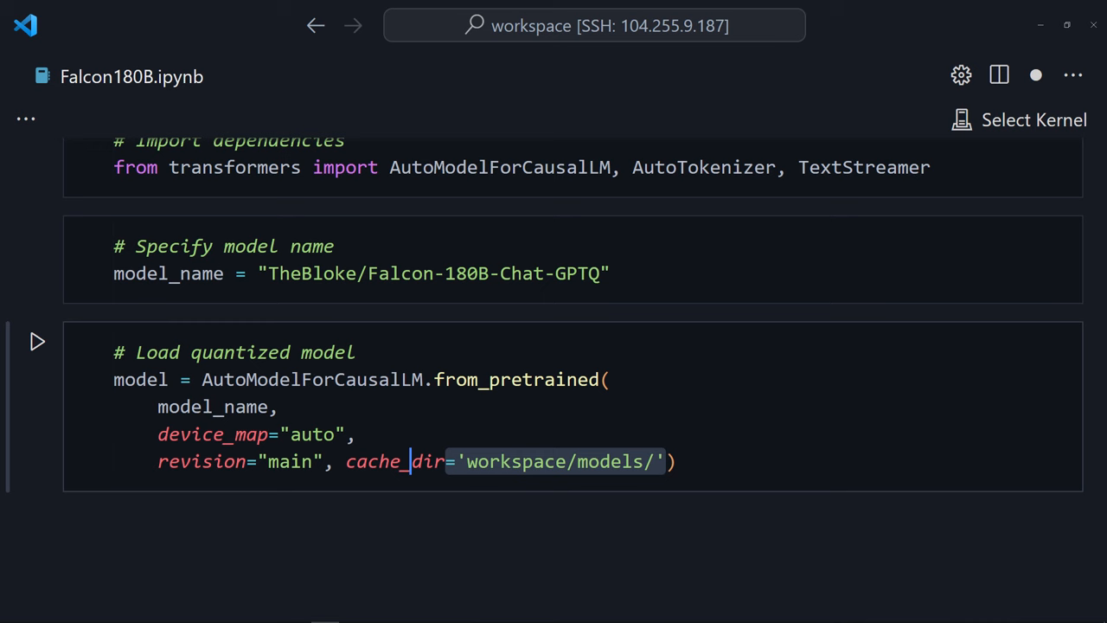
pyautogui.scroll(-3)
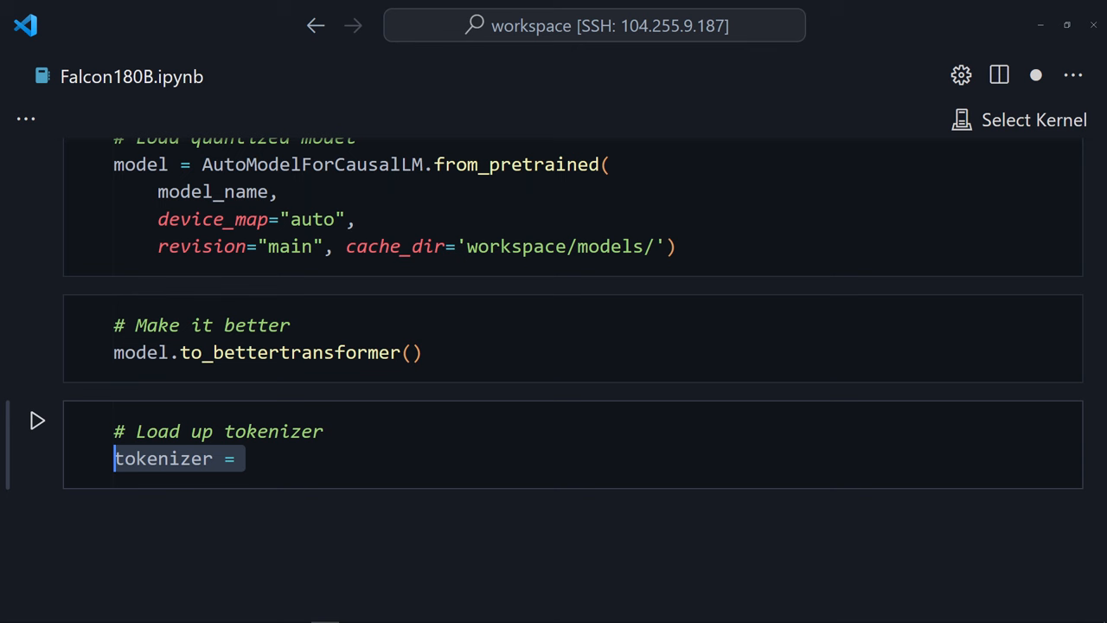
# Scroll down to the generation cell with the Fibonacci prompt, tokenizer call, TextStreamer and model.generate
pyautogui.scroll(-3)
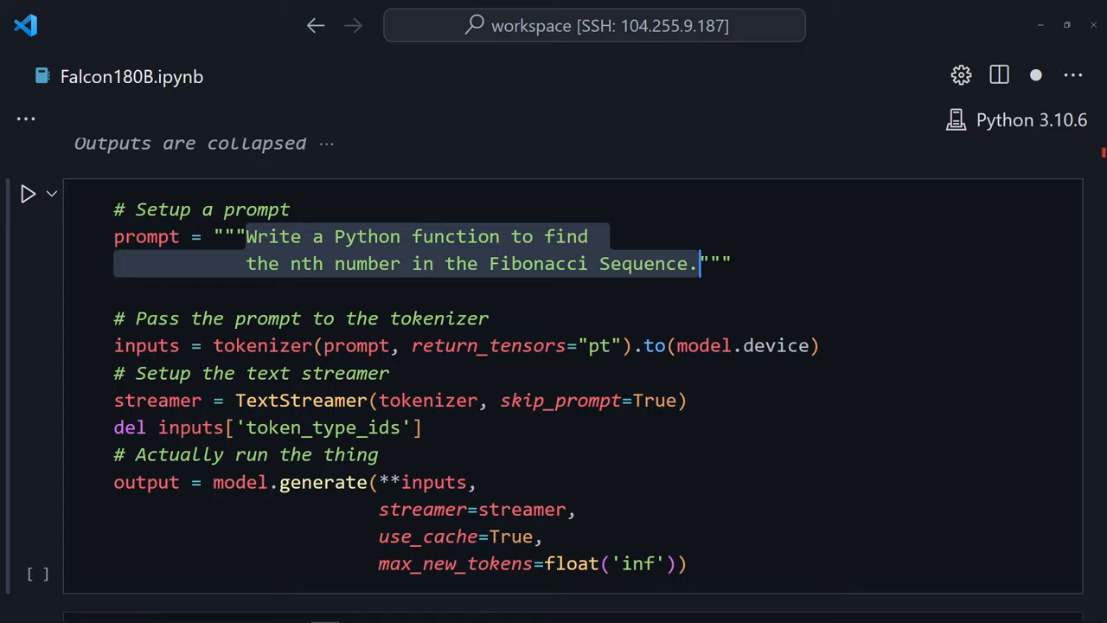
pyautogui.click(27, 194)
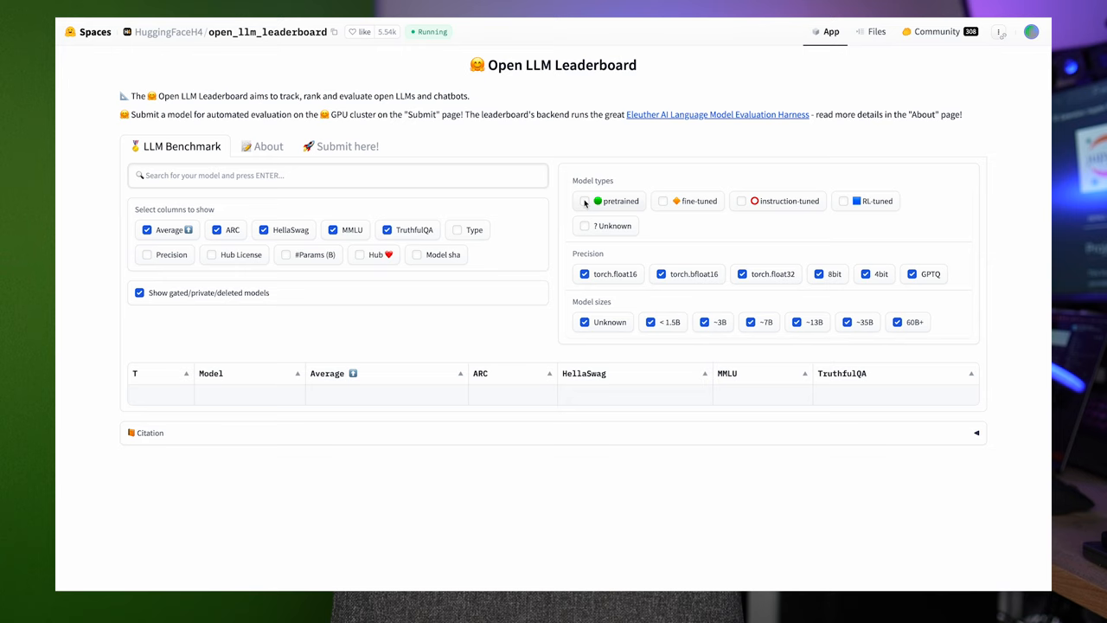
# Filter the leaderboard to pretrained models so tiiuae/falcon-180B variants rank at the top
pyautogui.click(585, 201)
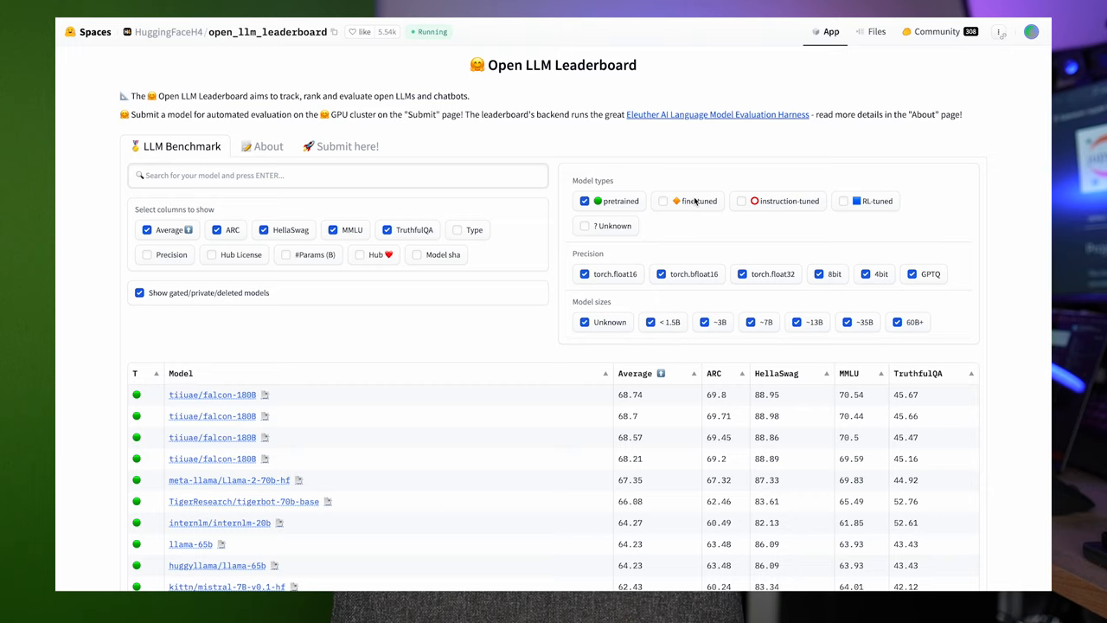